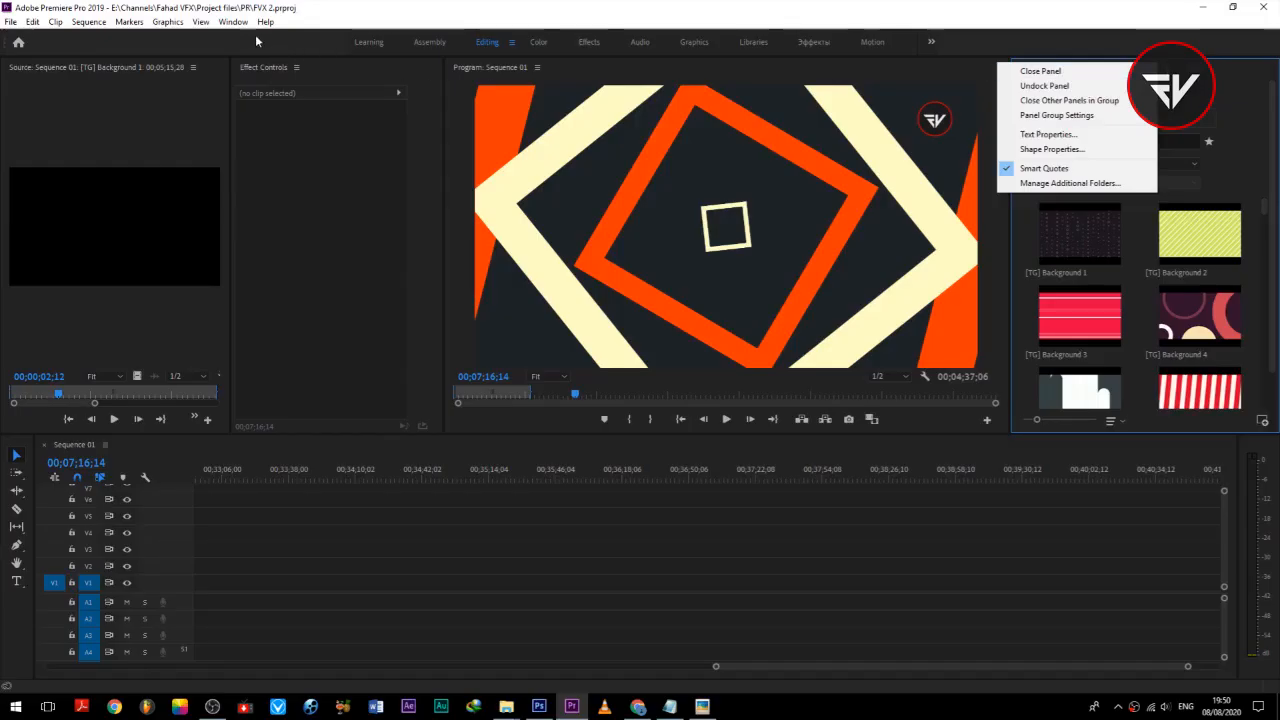
From the Window menu, reach Manage Additional Folders and attempt re-adding a folder, triggering the Duplicate Location alert
left_click(232, 21)
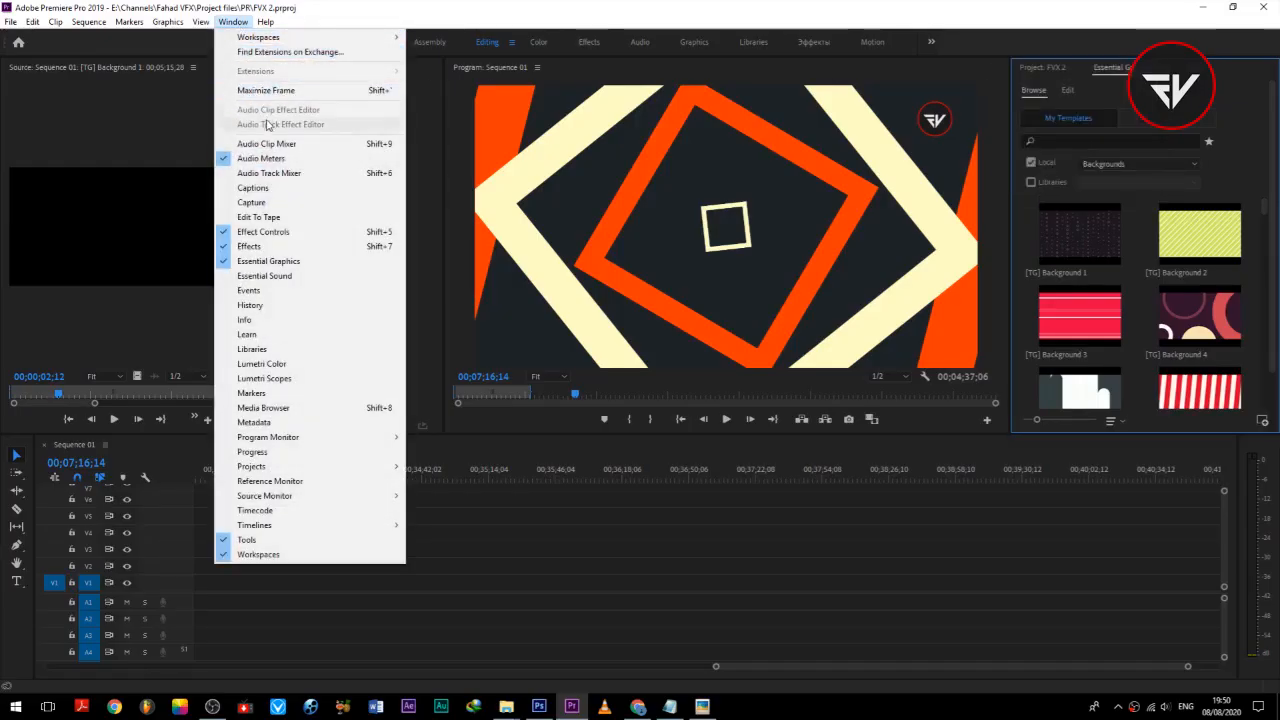
left_click(263, 231)
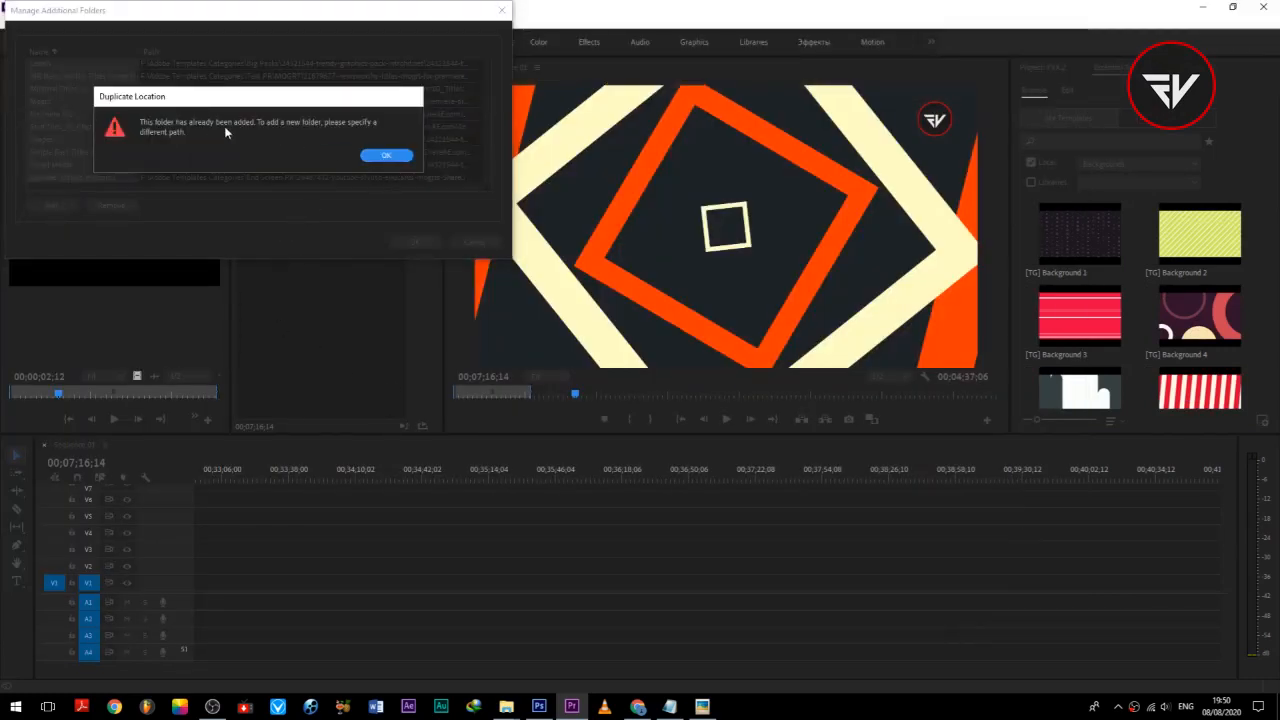
Dismiss the duplicate-folder alert and close Manage Additional Folders before placing [TG] Background 1 on V1
left_click(386, 155)
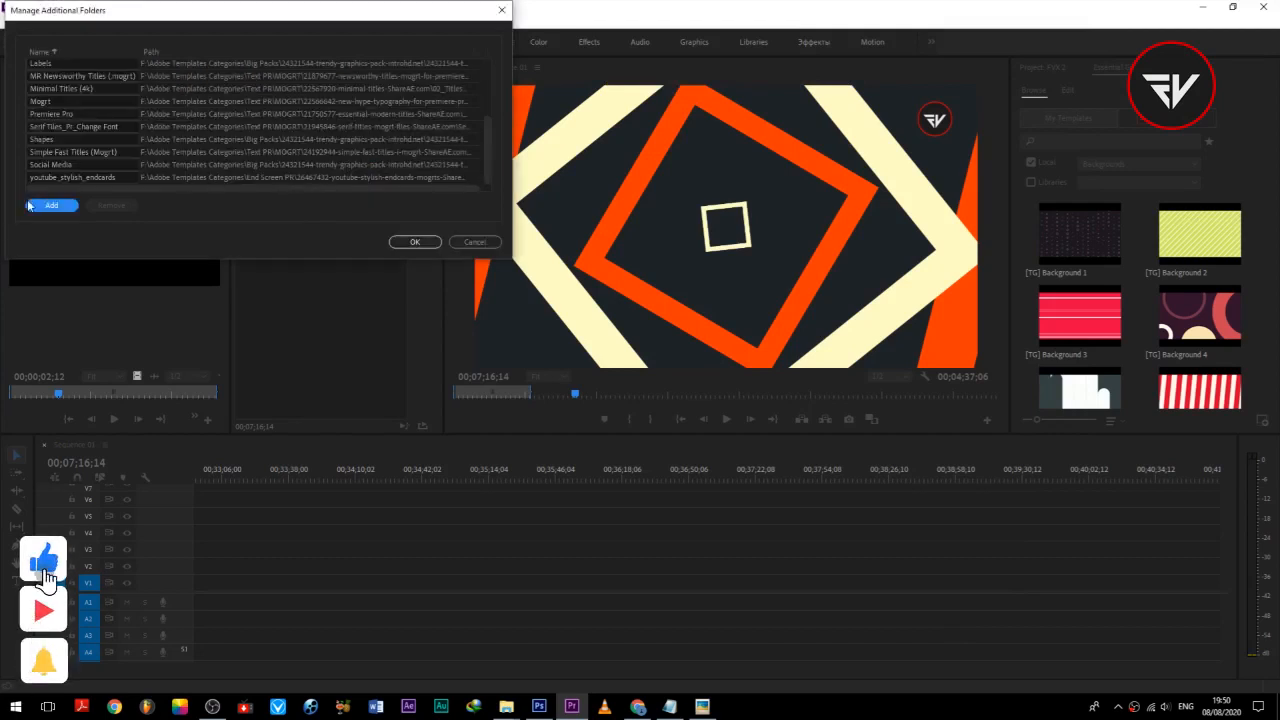
left_click(414, 241)
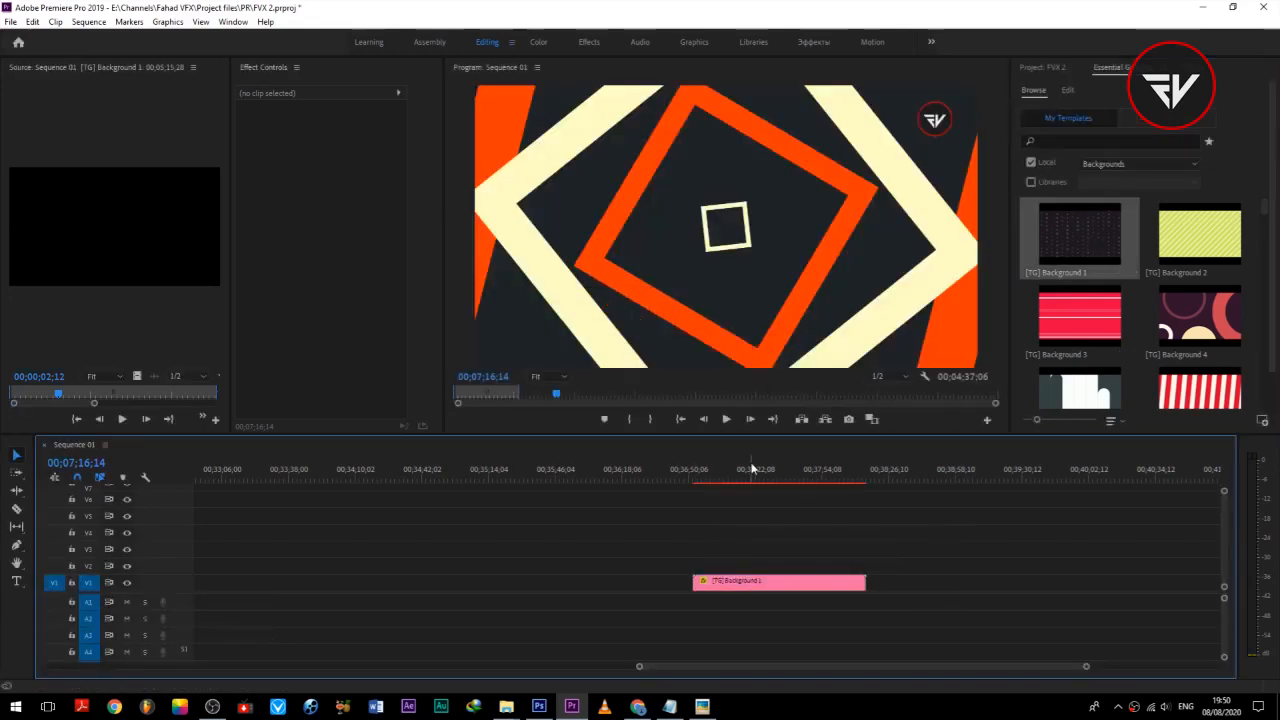
Set Background 1's Color 2 to green and Color 3 to orange, then return to Browse
right_click(779, 581)
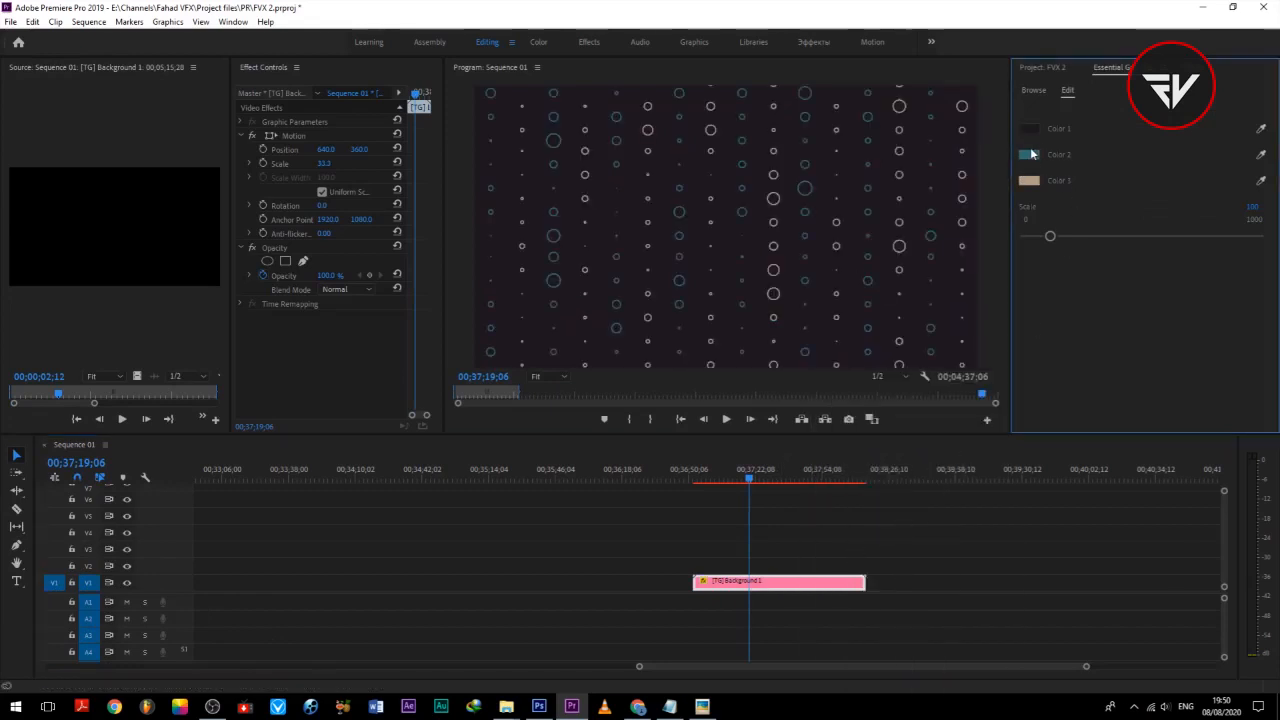
left_click(1029, 154)
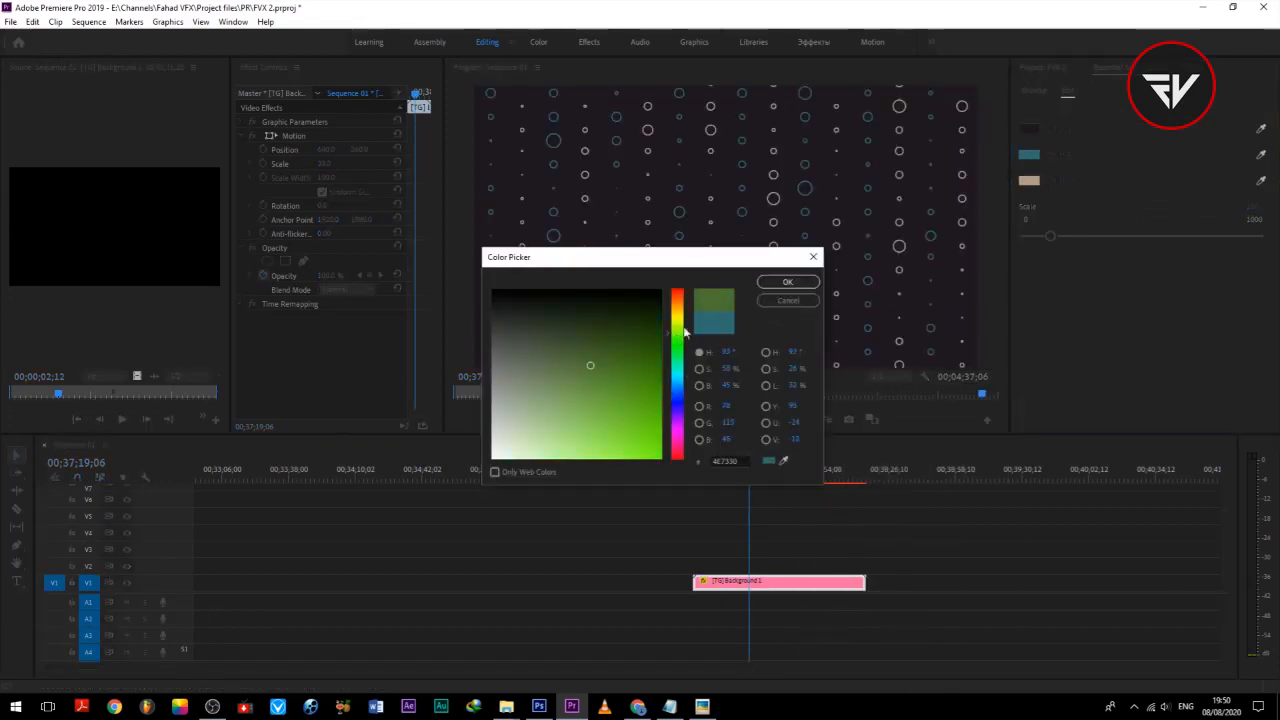
left_click(787, 281)
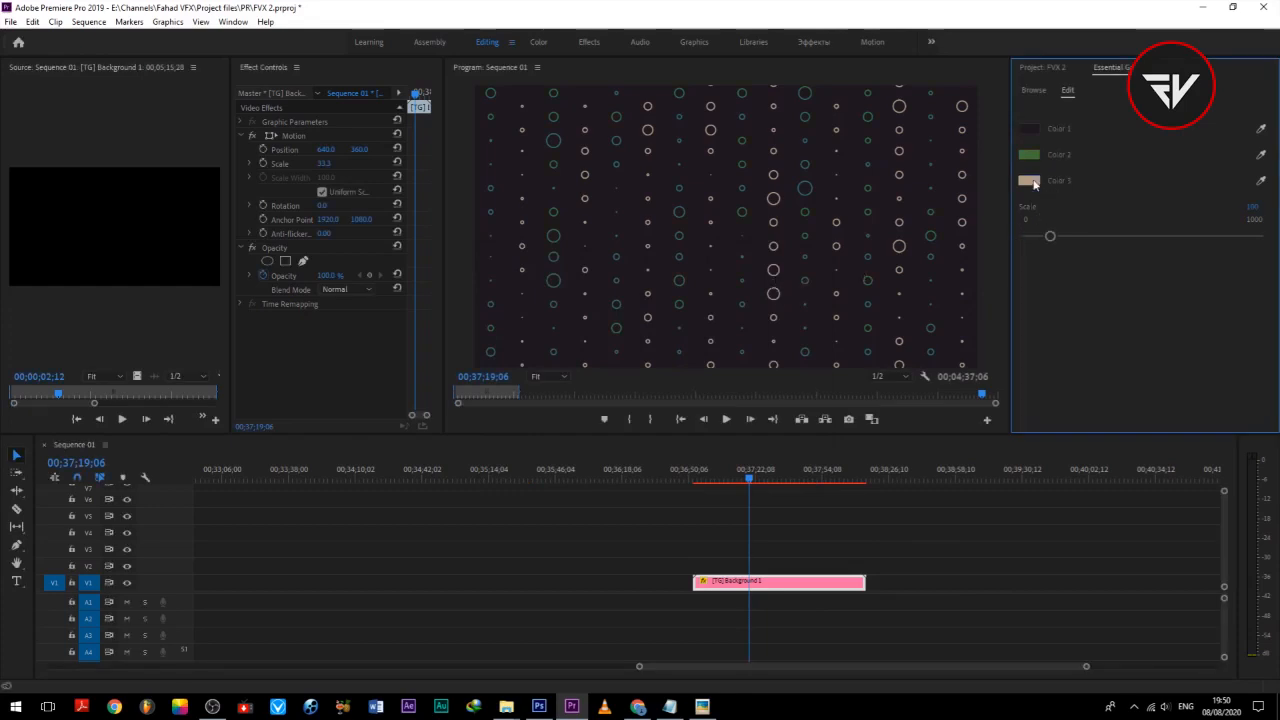
left_click(1028, 181)
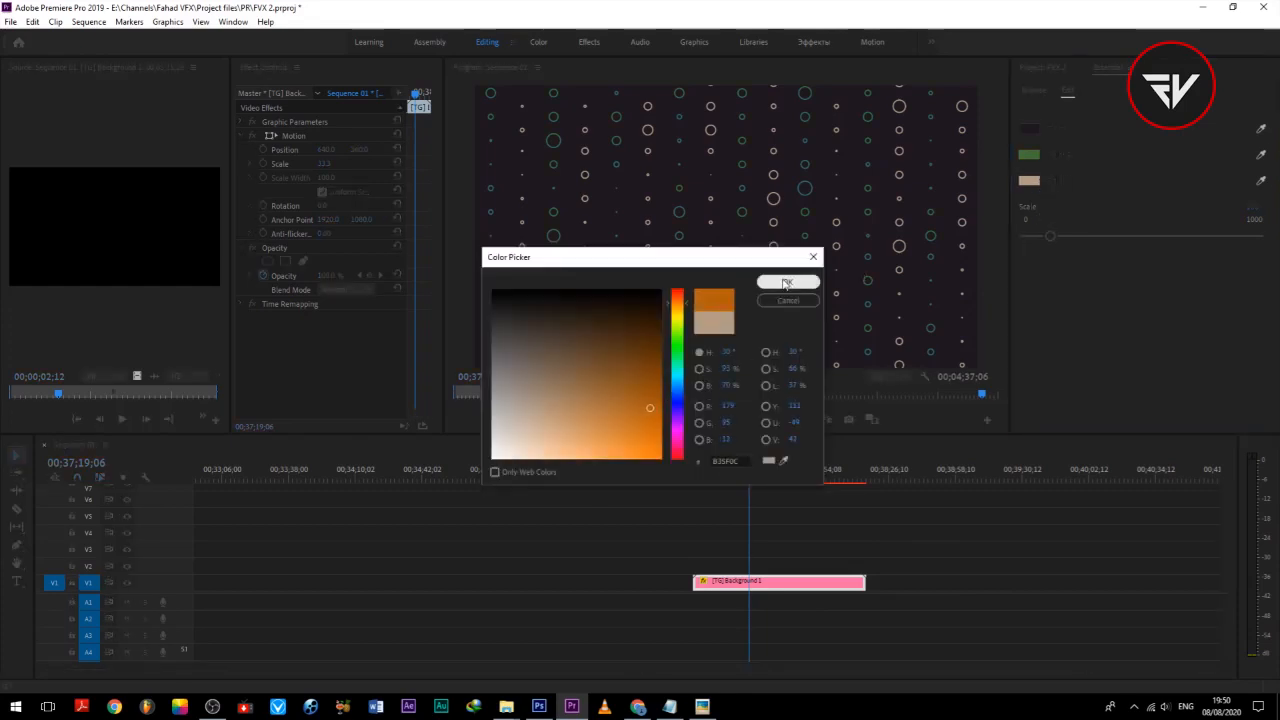
left_click(787, 282)
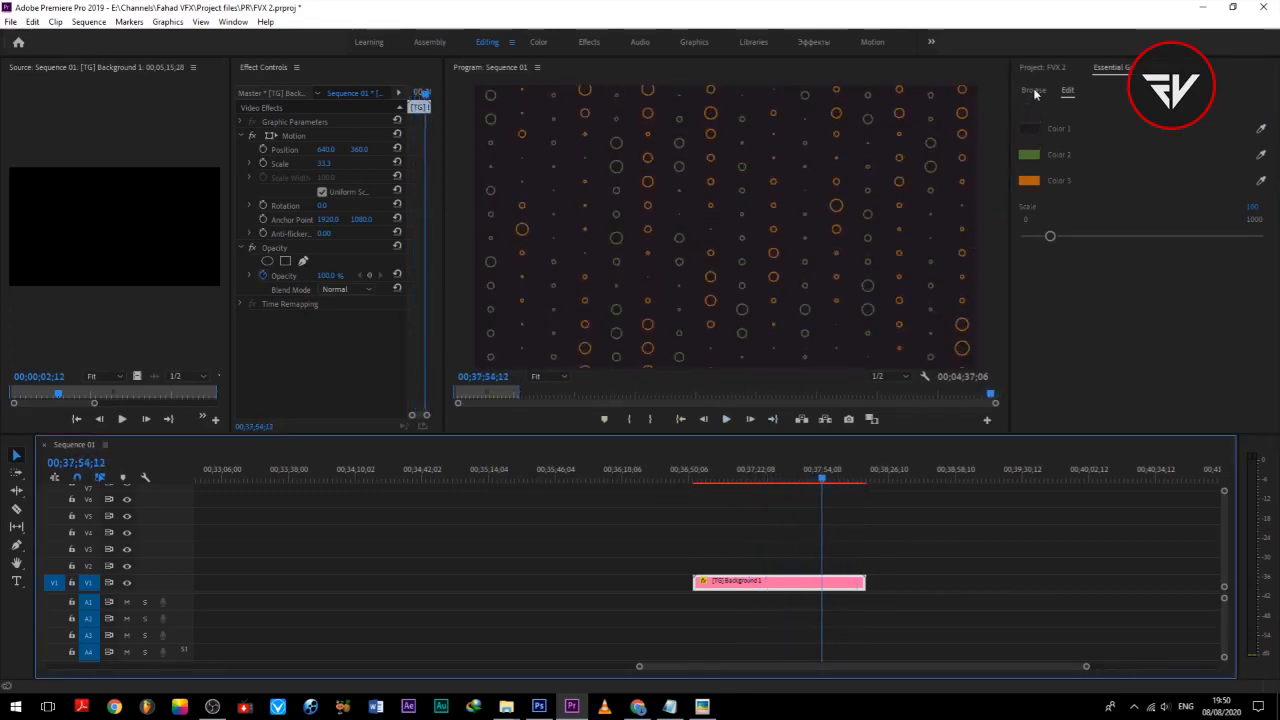
left_click(1033, 90)
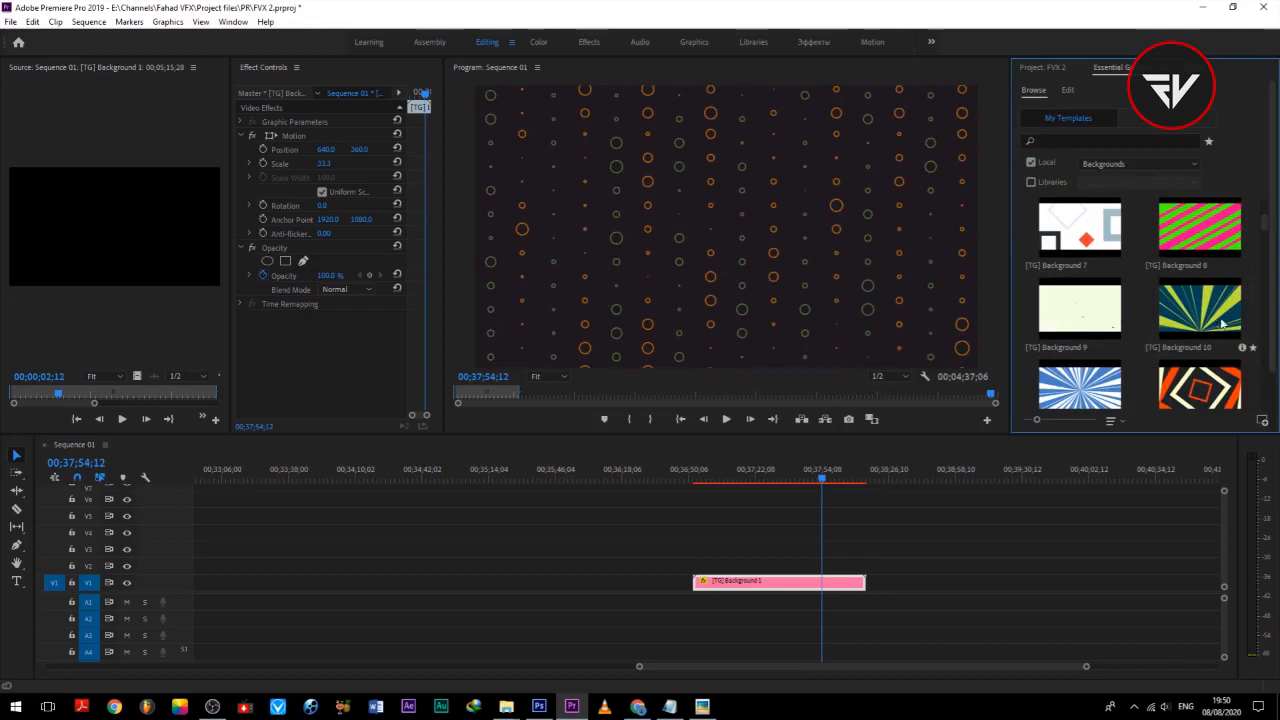
Place [TG] Background 10 after Background 1 on V1 with Color 1 orange rays and Color 2 dark maroon backdrop
left_click_drag(1199, 310, 1000, 582)
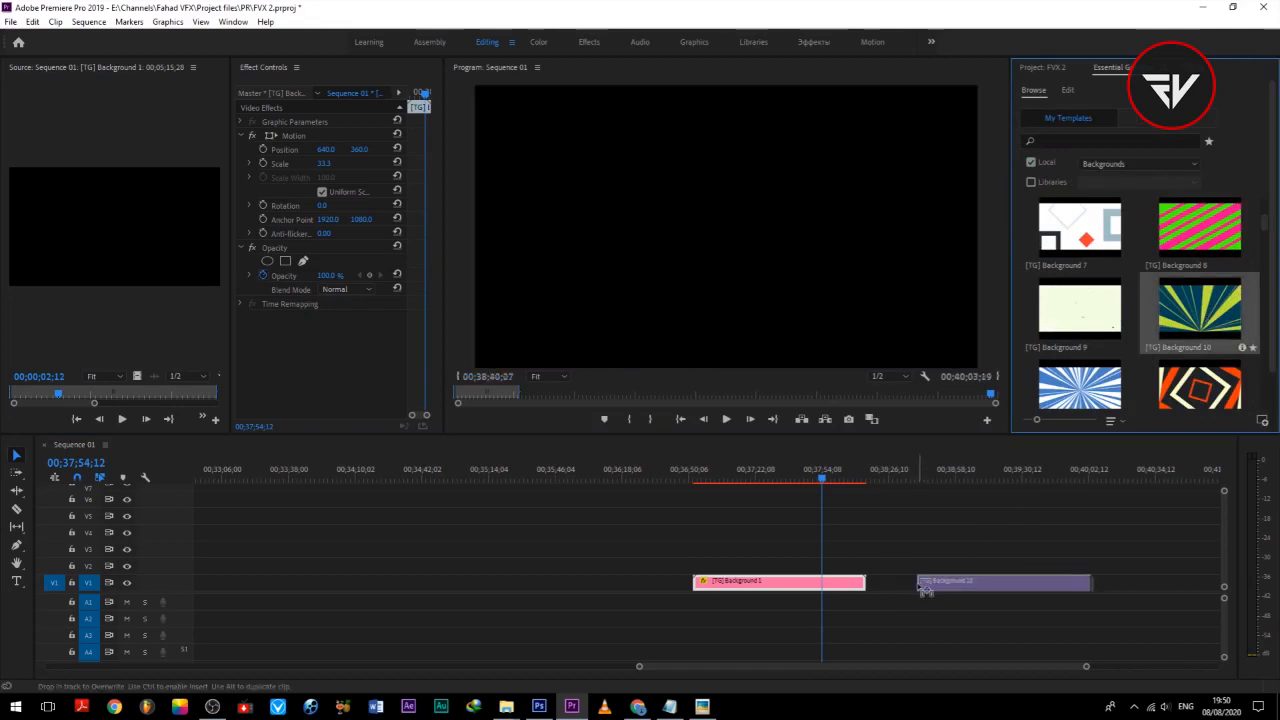
left_click(1000, 581)
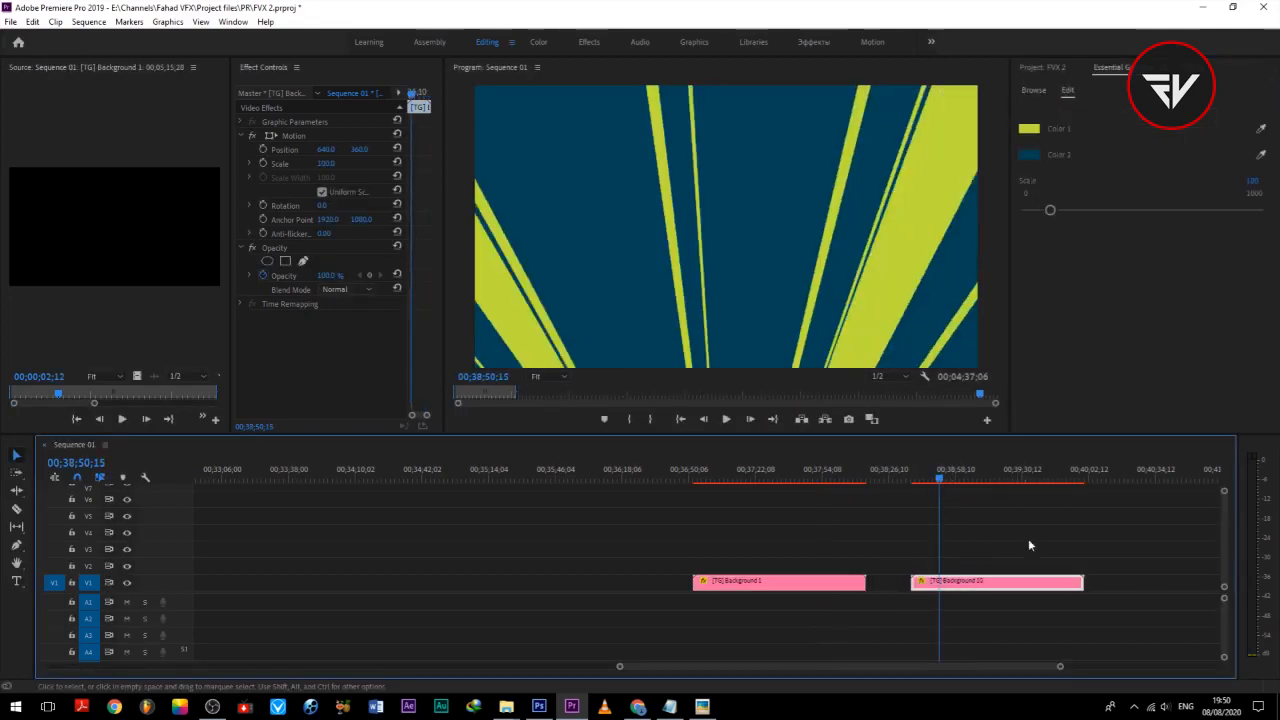
left_click(1028, 128)
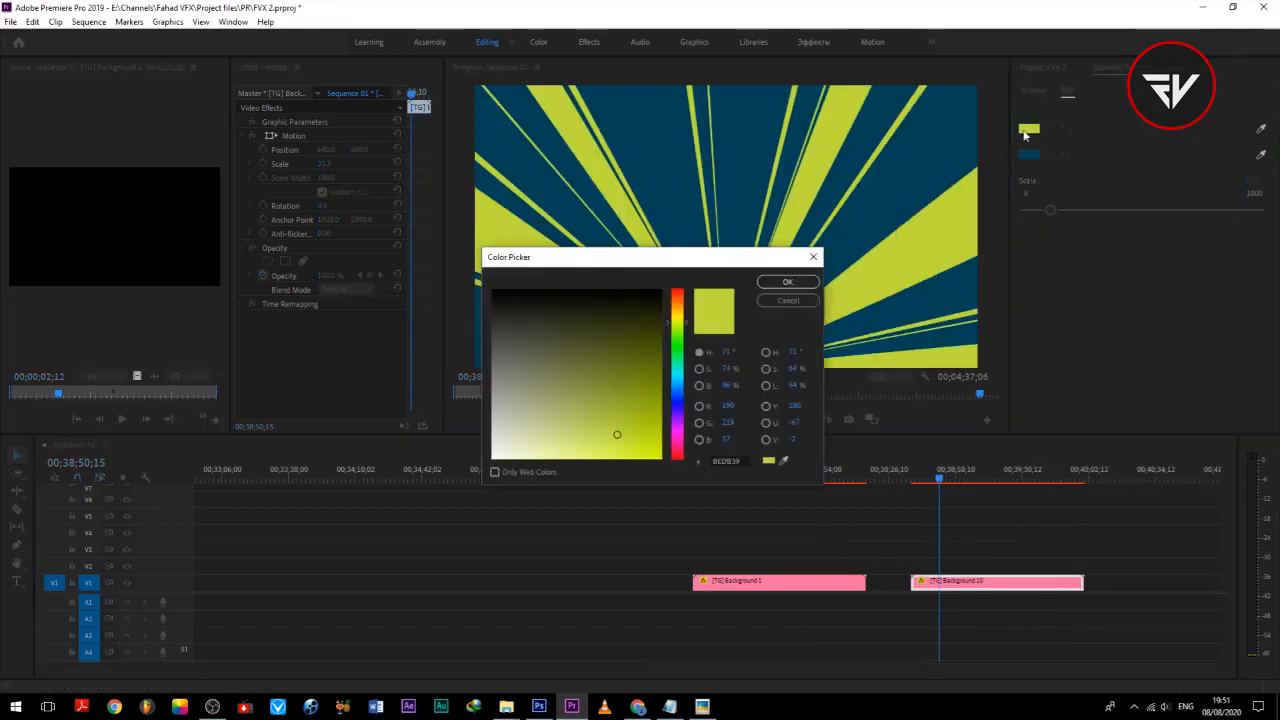
left_click(787, 281)
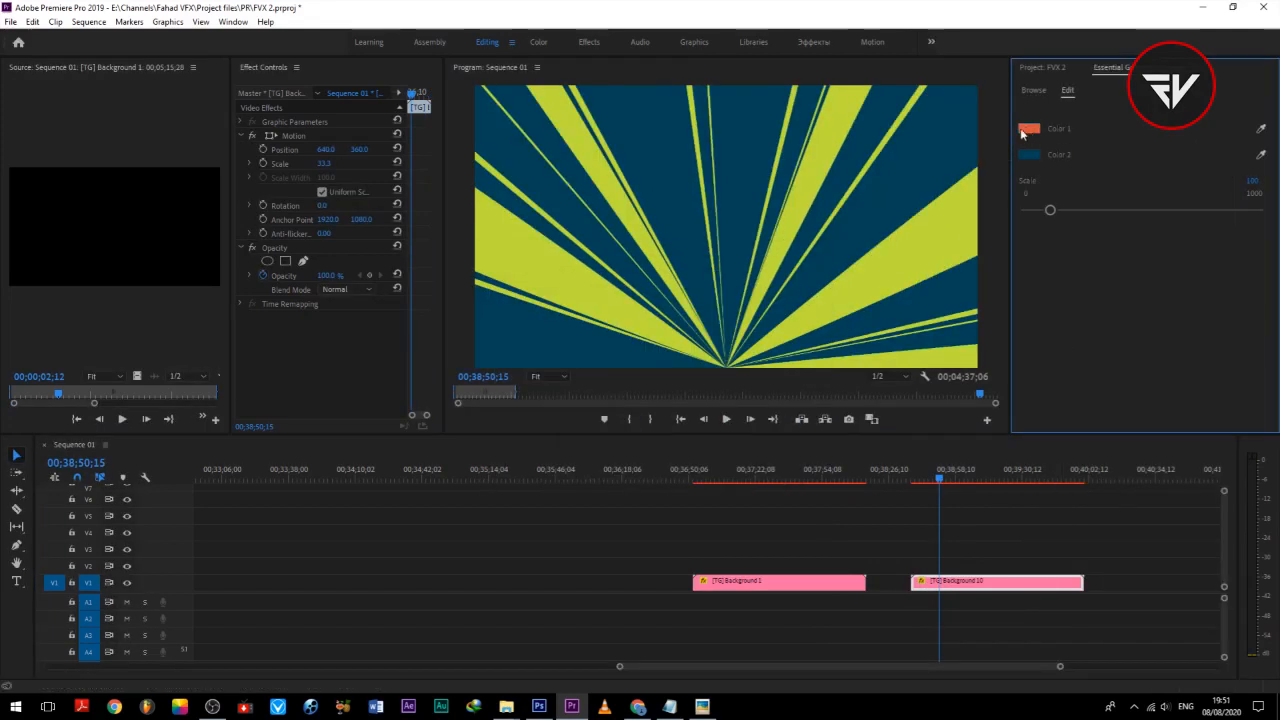
left_click(1028, 128)
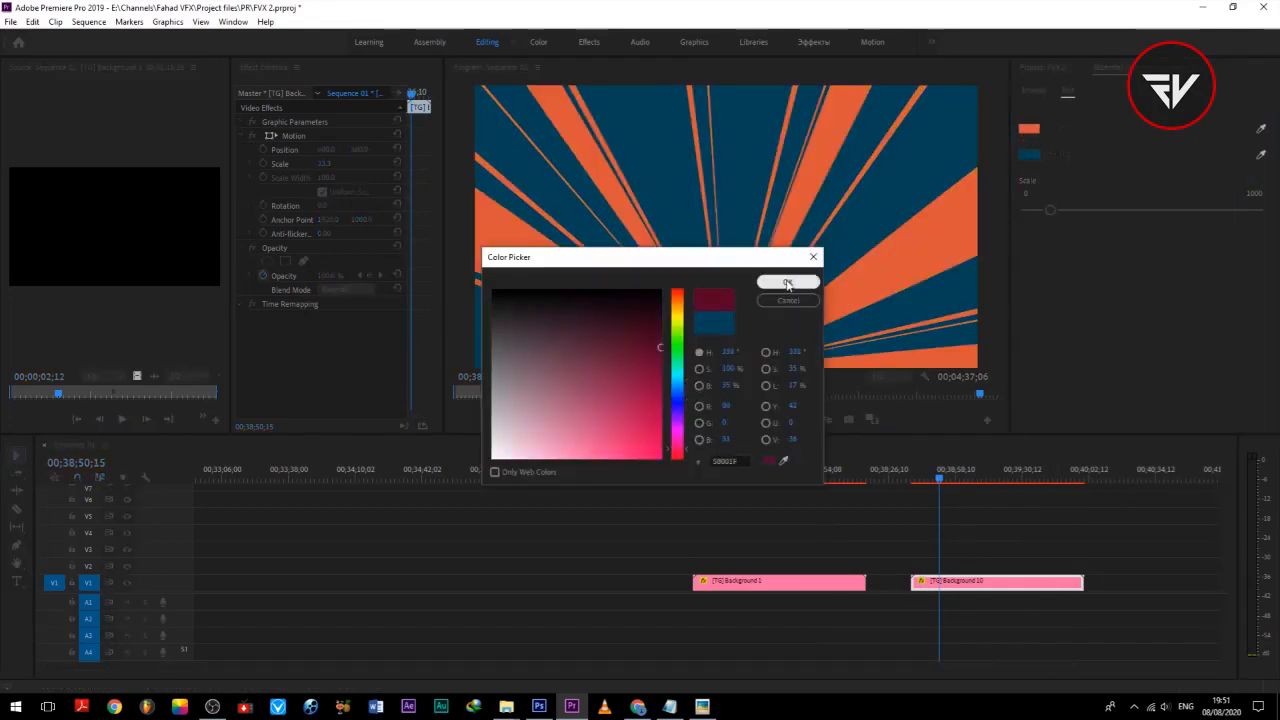
left_click(788, 282)
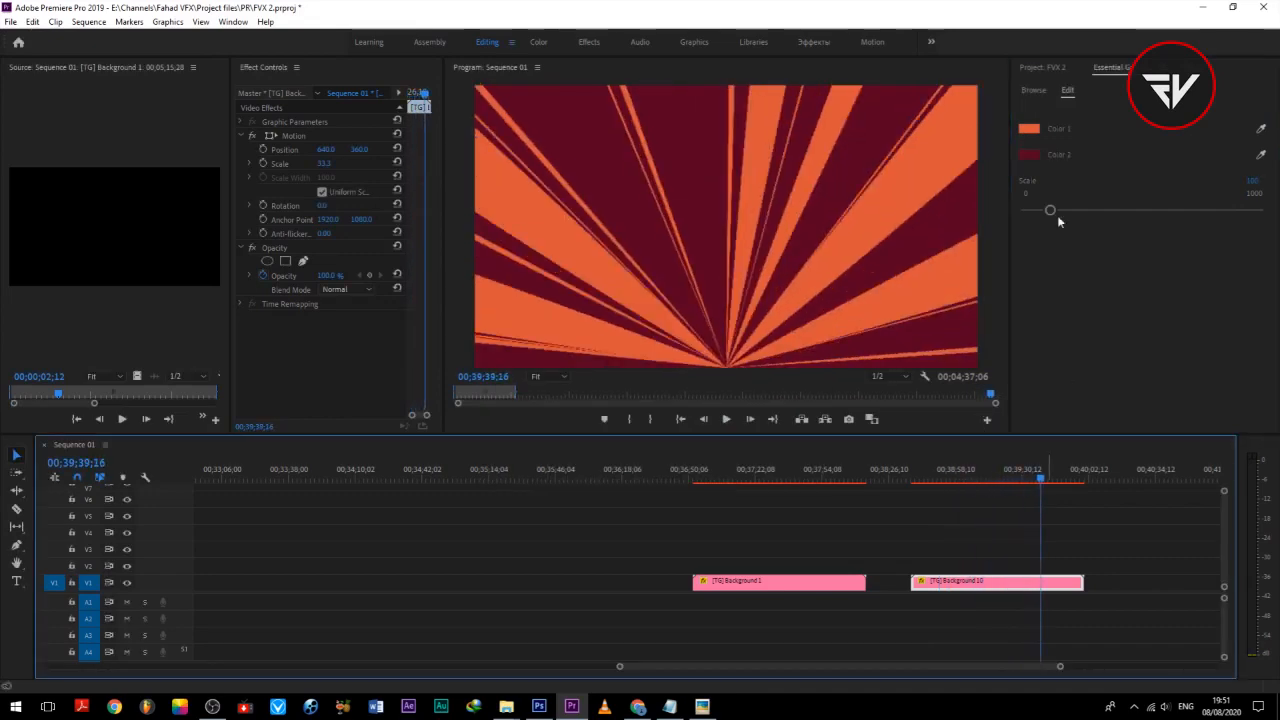
left_click(1033, 90)
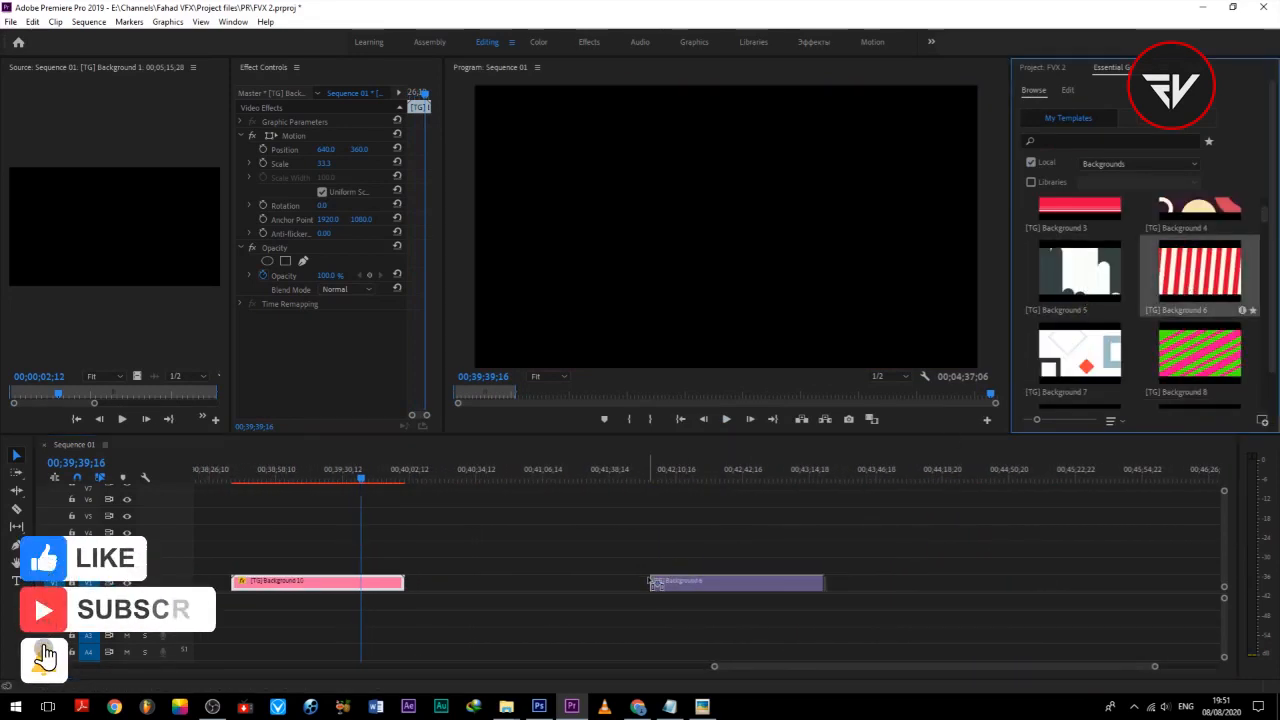
Recolour the Background 6 clip's stripes to gold (Color 1) and light peach (Color 2) and preview it
left_click(680, 581)
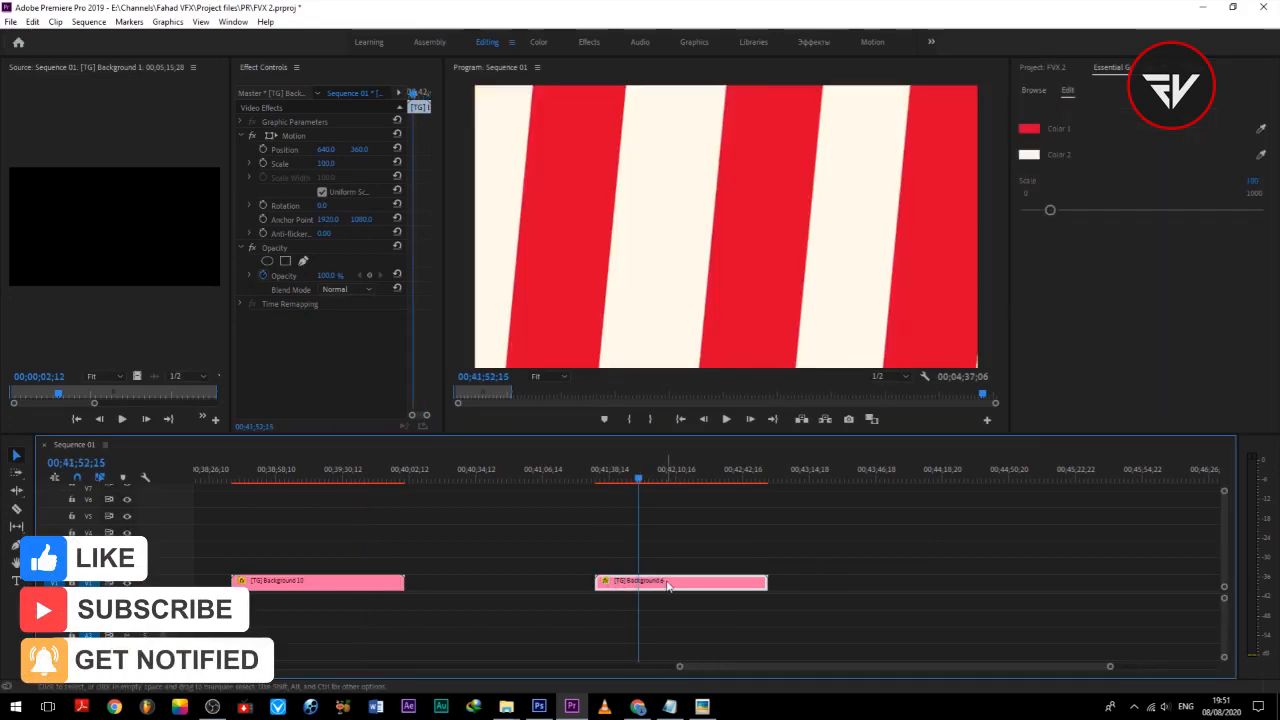
left_click(1029, 128)
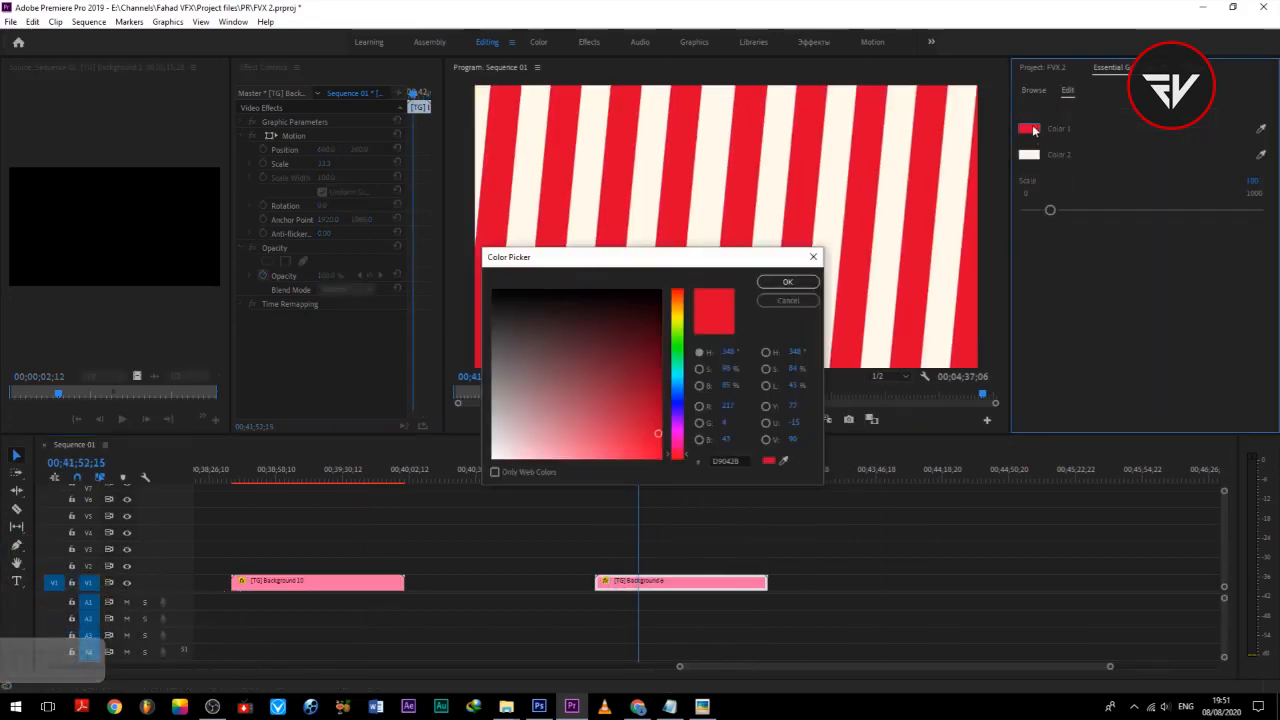
left_click(787, 281)
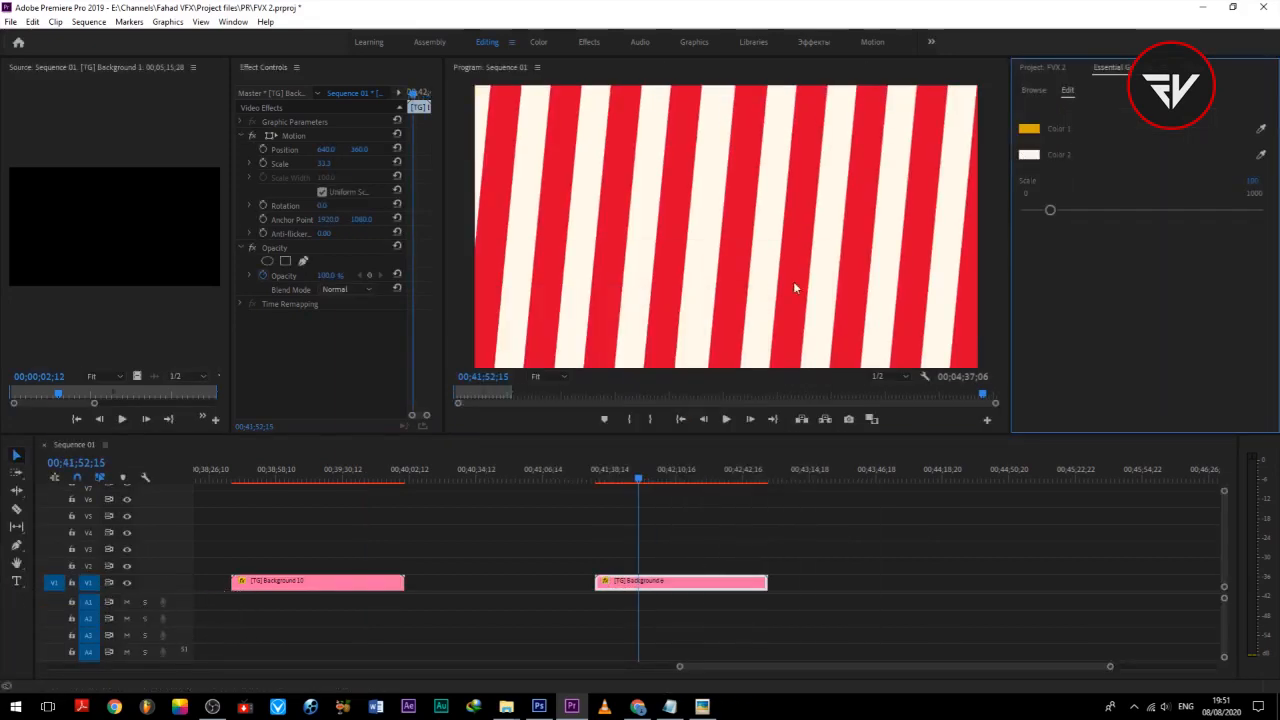
left_click(1028, 128)
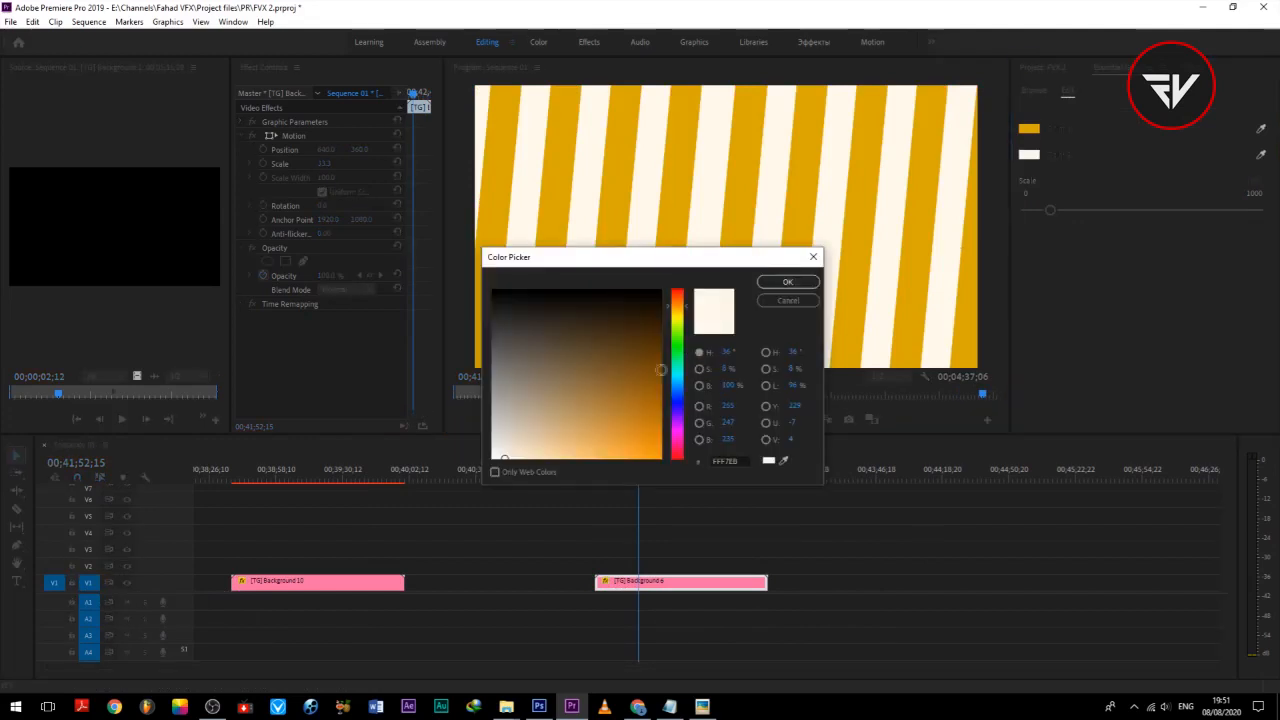
left_click(788, 281)
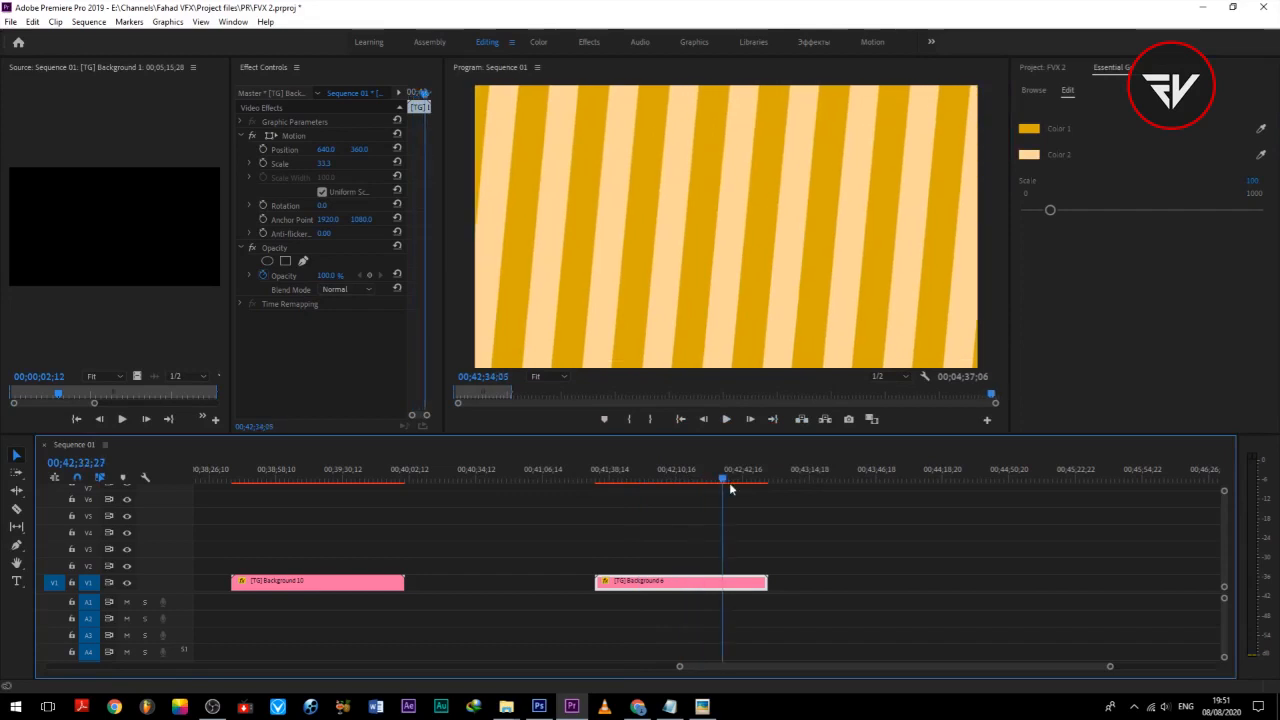
left_click(651, 488)
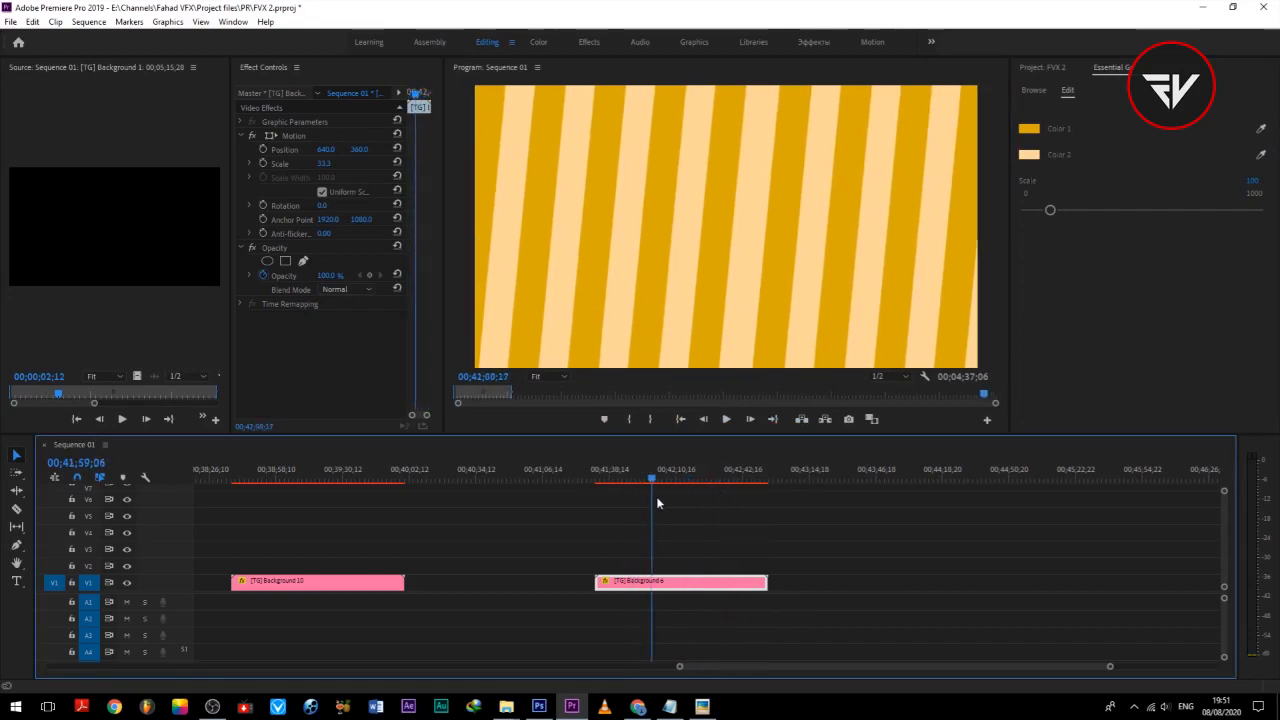
left_click(1033, 90)
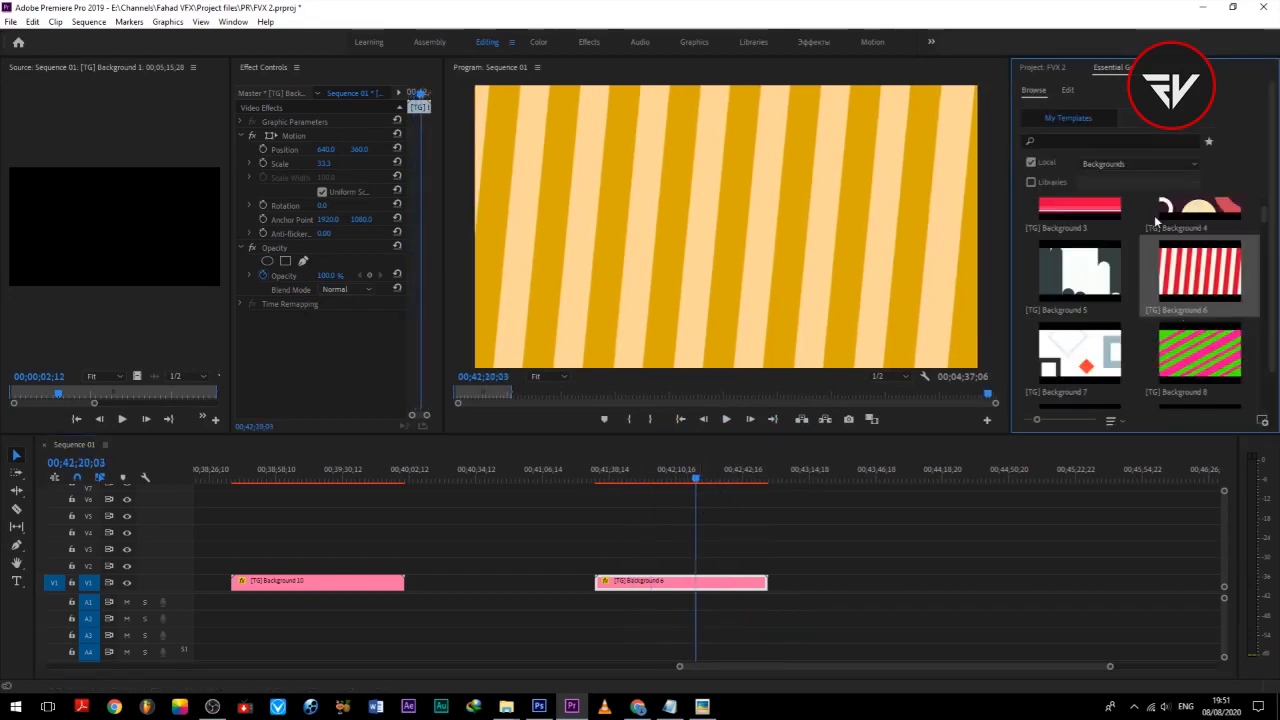
Place [TG] Background 14 after the stripes and turn its Color 1 backdrop pink-red
scroll("down", 3)
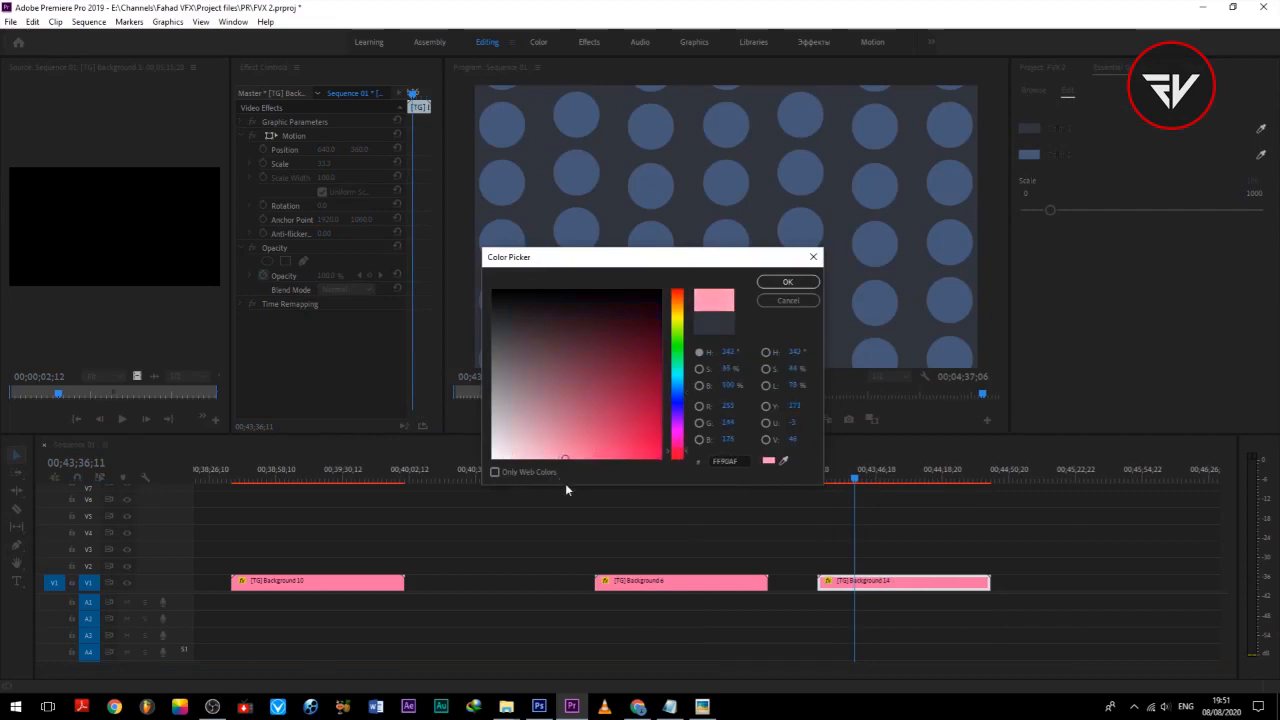
left_click(787, 281)
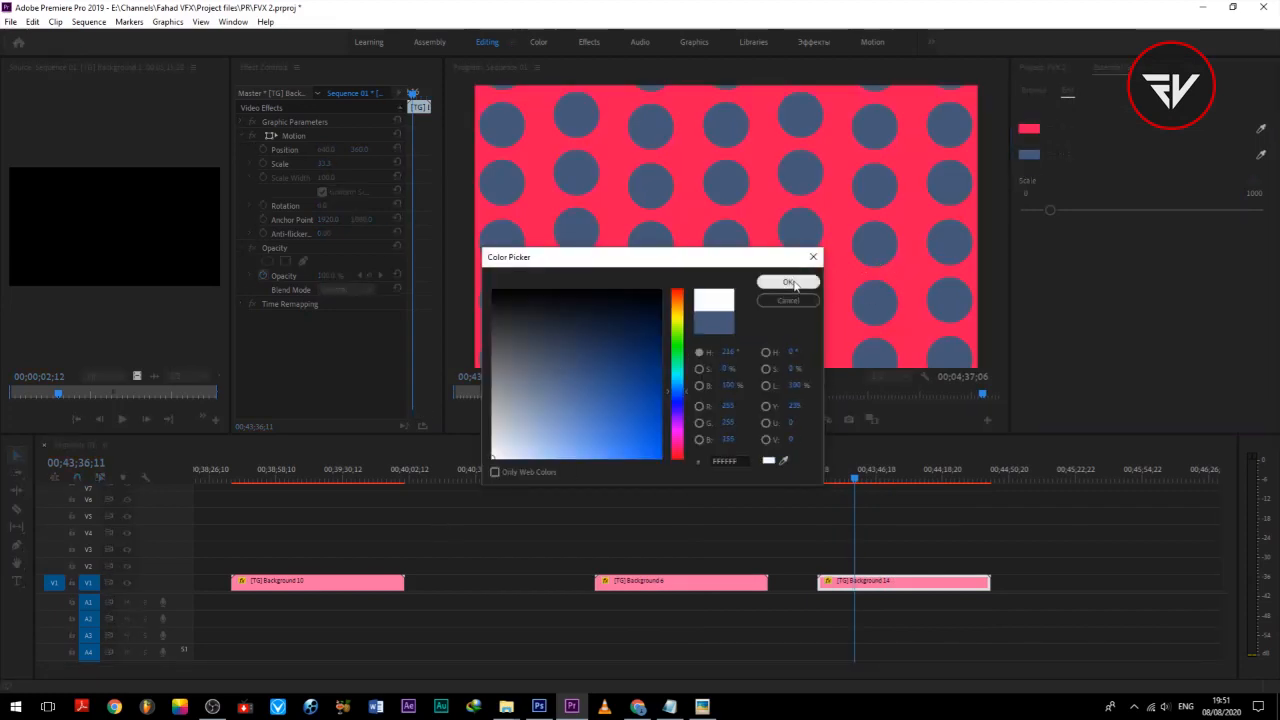
left_click(789, 282)
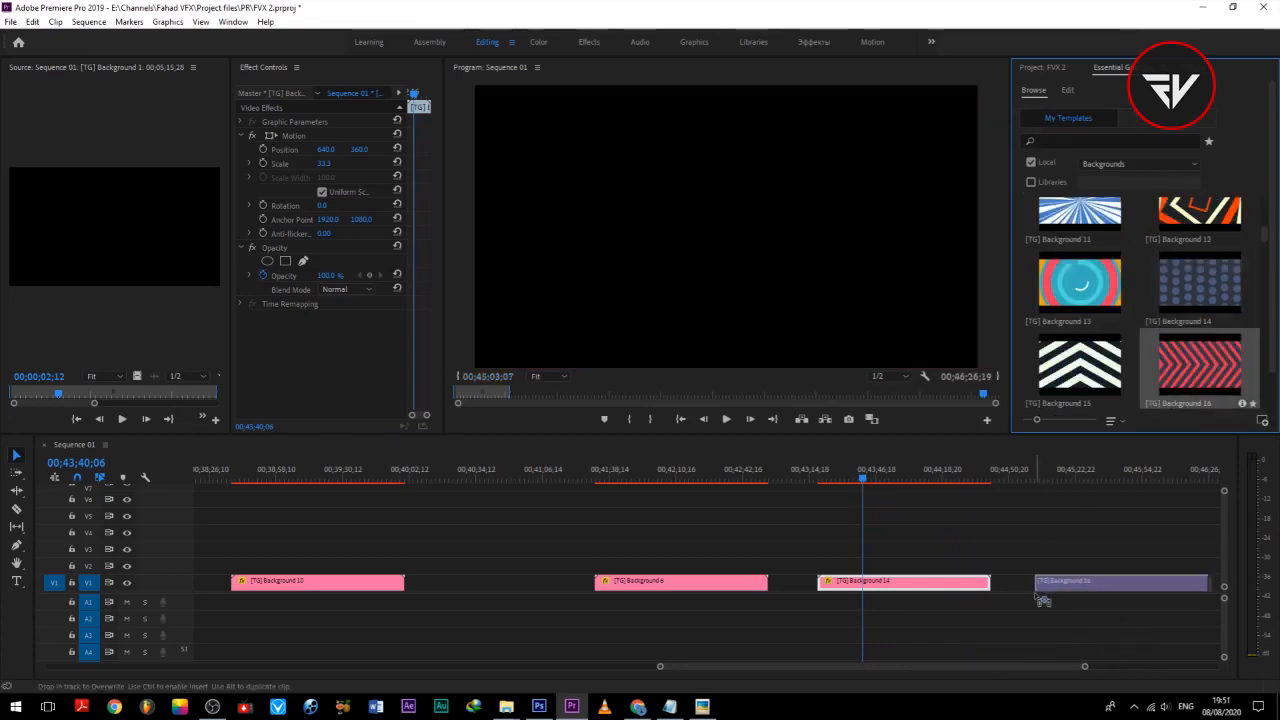
Set the Background 16 chevrons to white Color 1 and deep blue Color 2, then preview the clip
left_click(1120, 581)
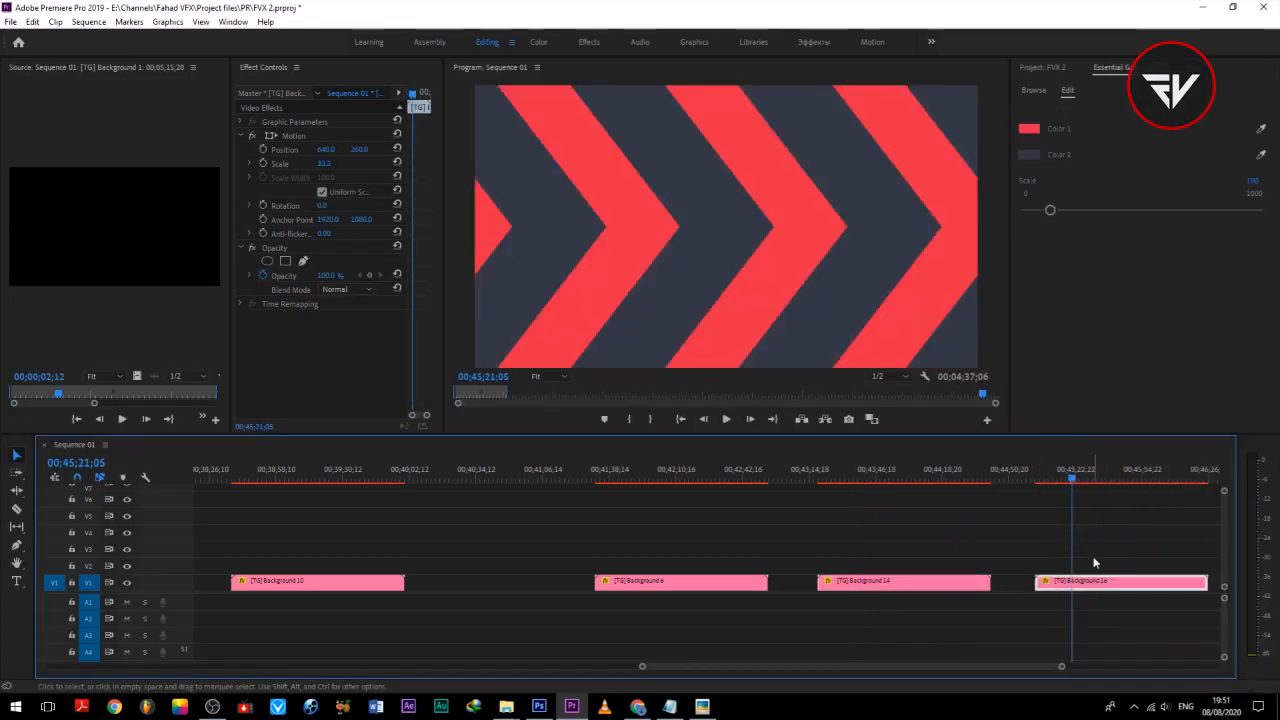
left_click(1028, 128)
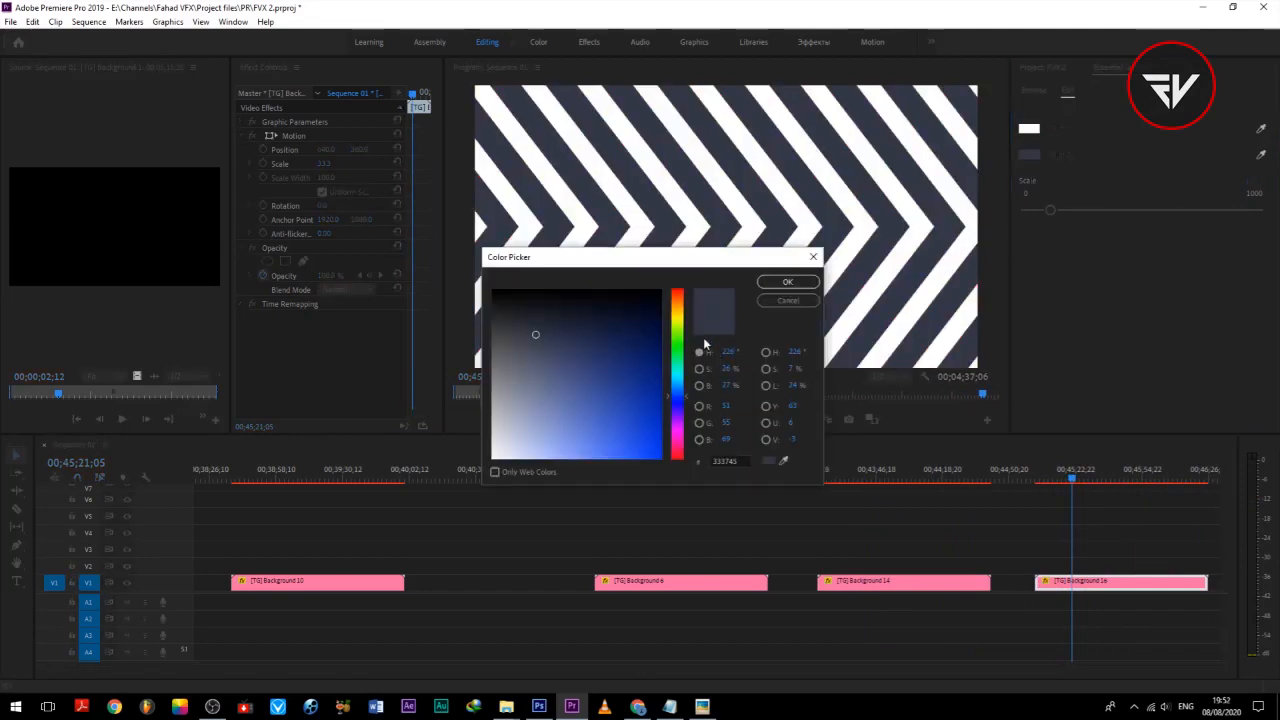
left_click(672, 403)
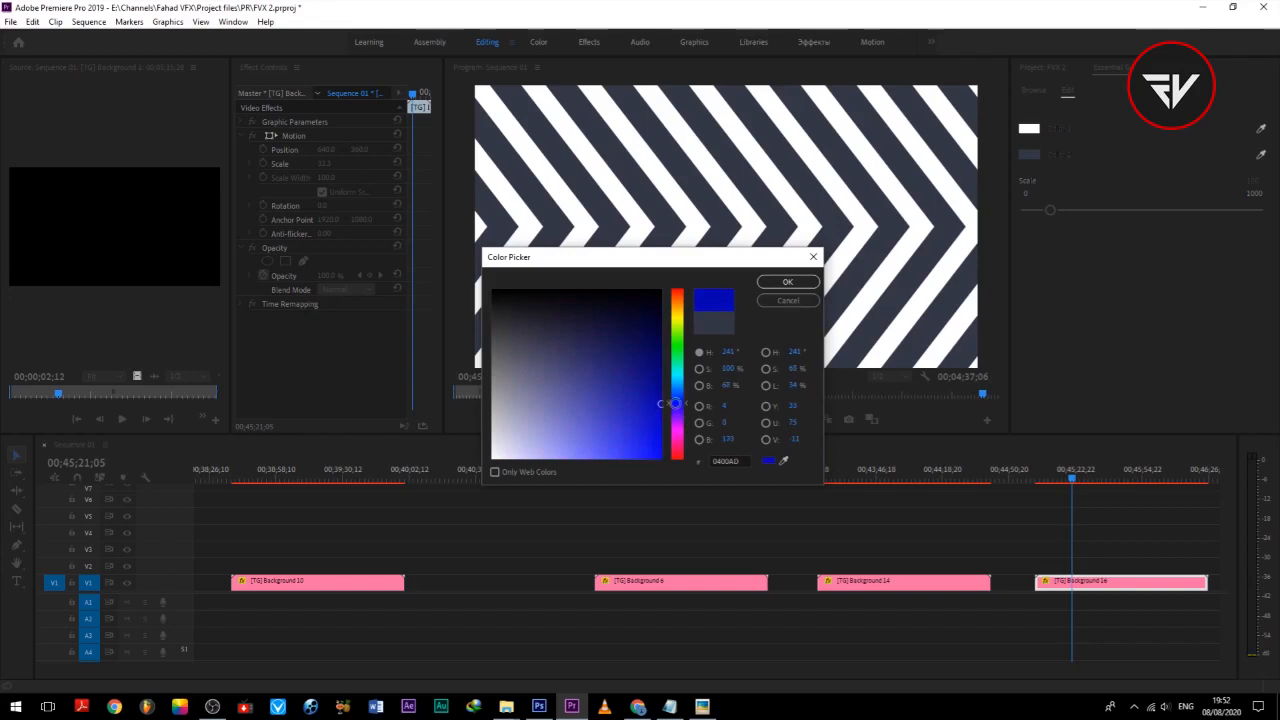
left_click(787, 281)
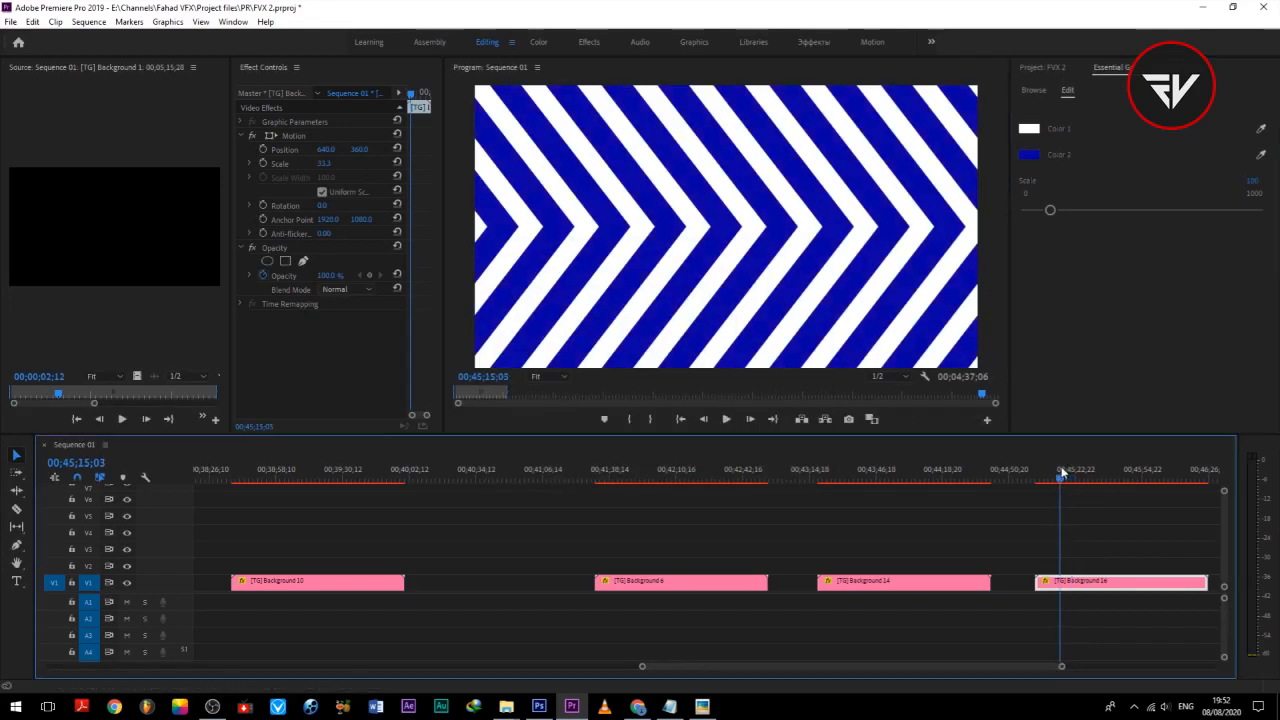
left_click(1175, 478)
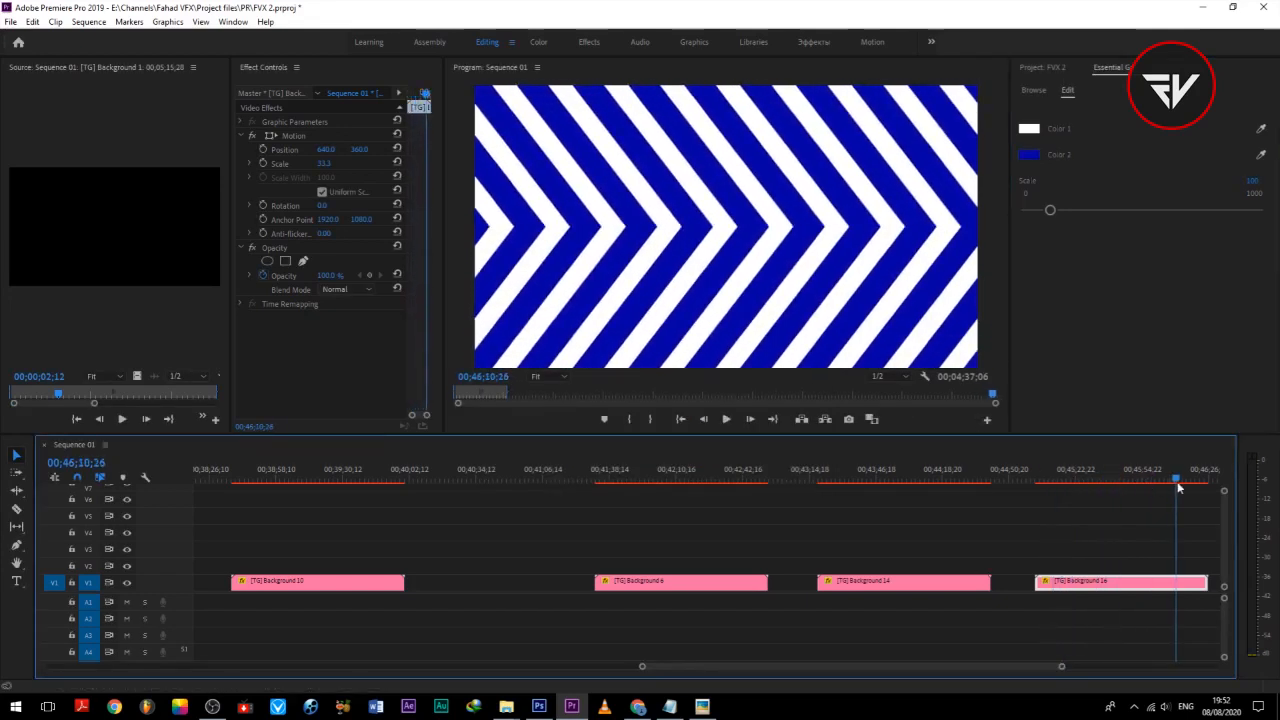